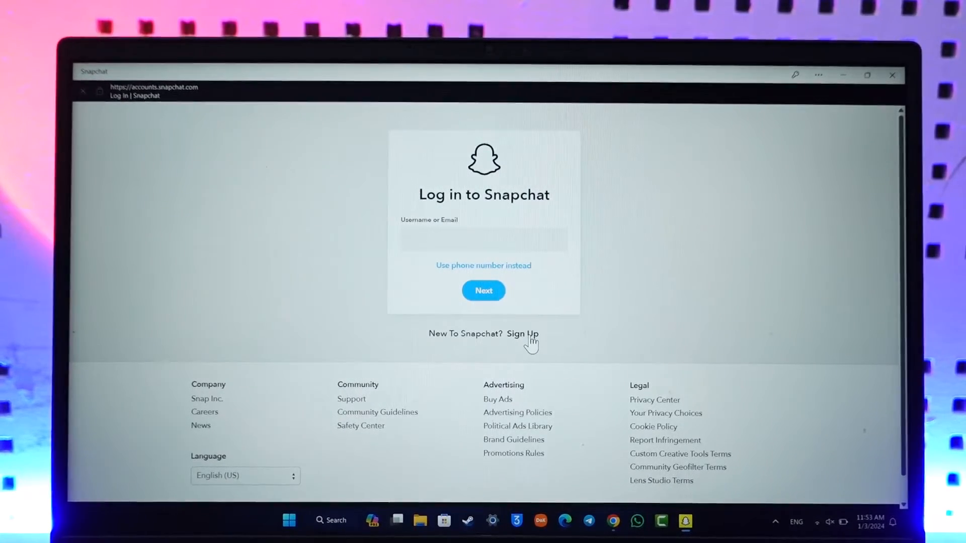
# Switch from the Snapchat login page to the account creation form via Sign Up.
pyautogui.click(522, 333)
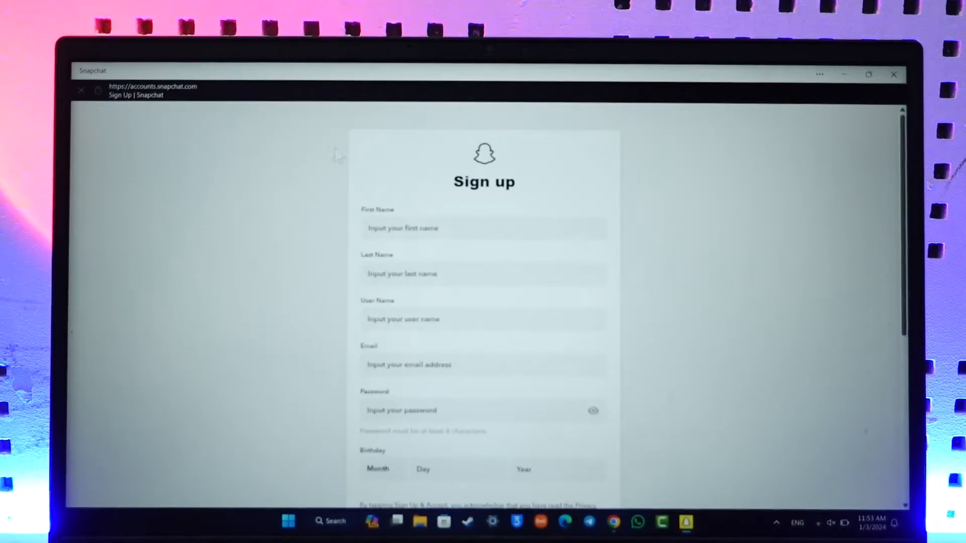
# Fill first name, last name and email from saved autofill, then enter a username.
pyautogui.click(484, 228)
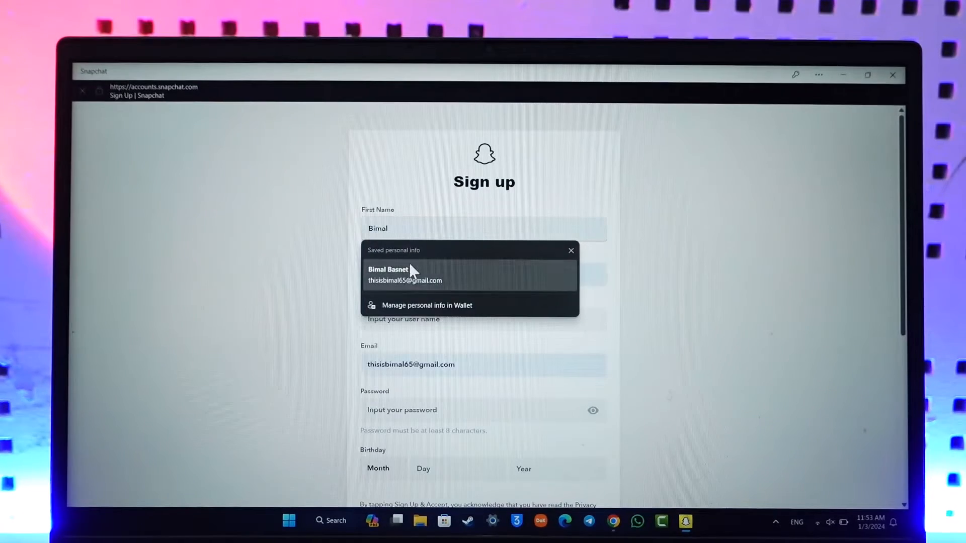
pyautogui.click(405, 275)
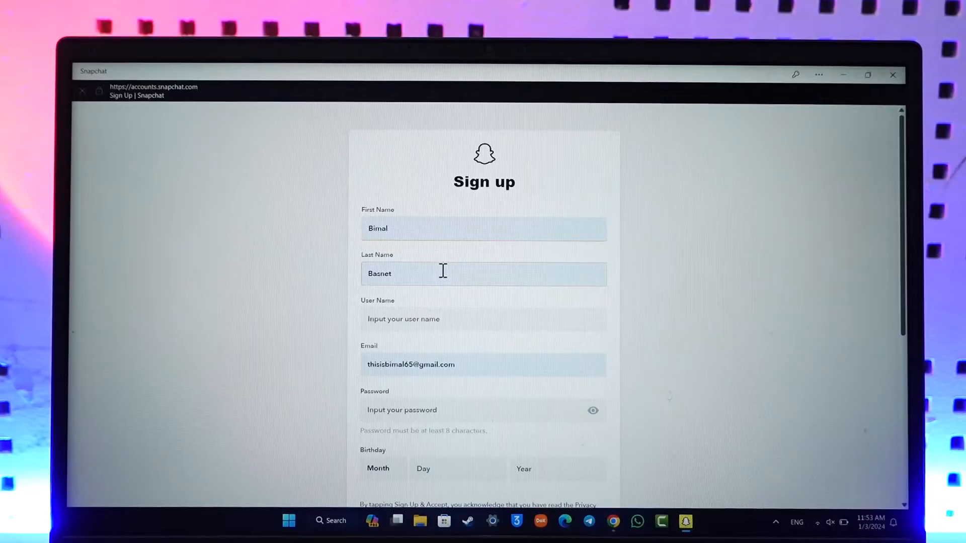
pyautogui.click(481, 319)
pyautogui.write('aknjnjnkjn')
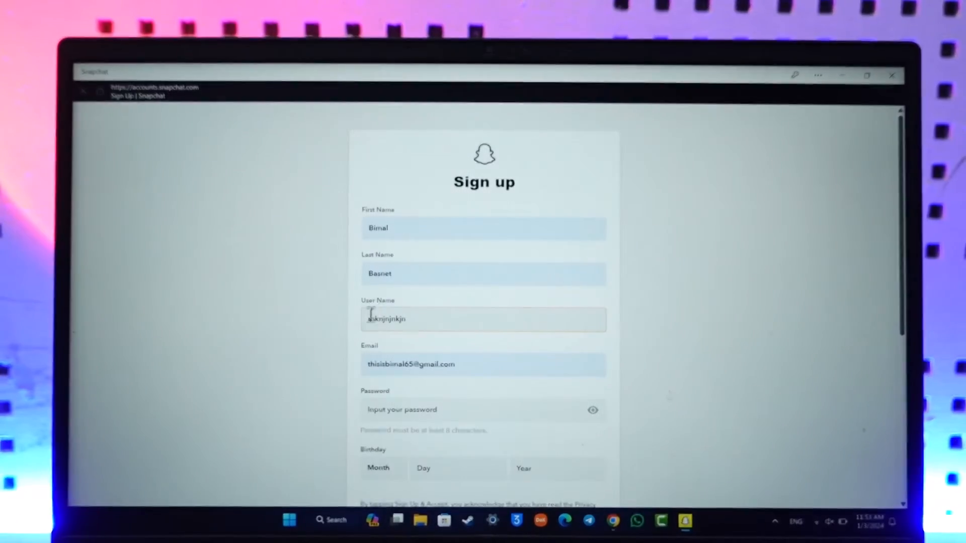
pyautogui.scroll(-3)
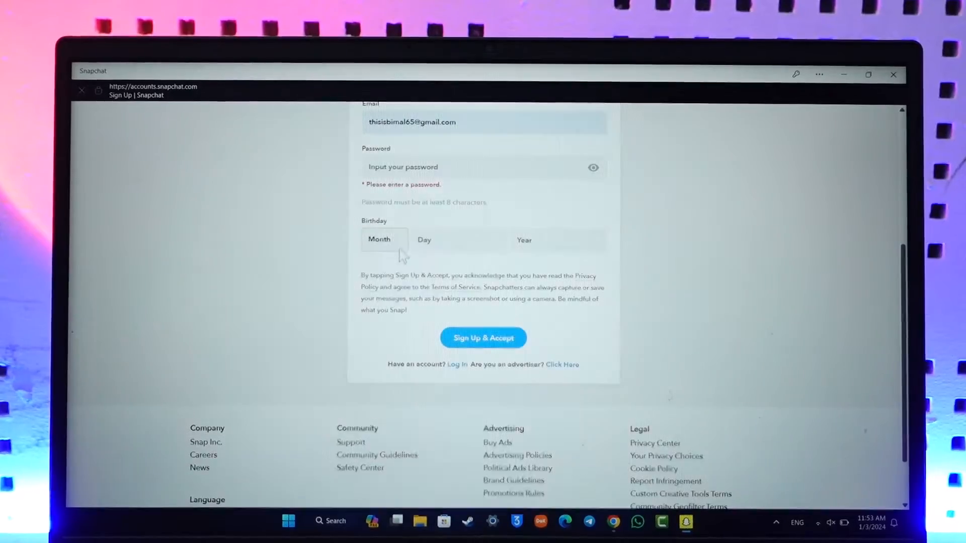